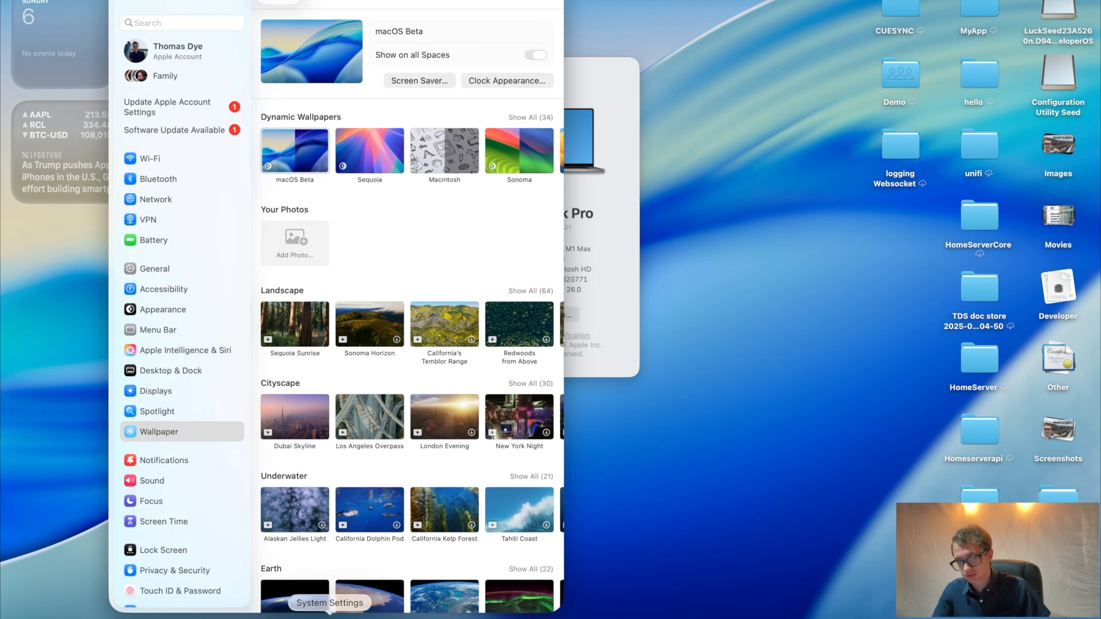
Show wallpaper on all Spaces, download Los Angeles Overpass, then switch back to macOS Beta
click(539, 55)
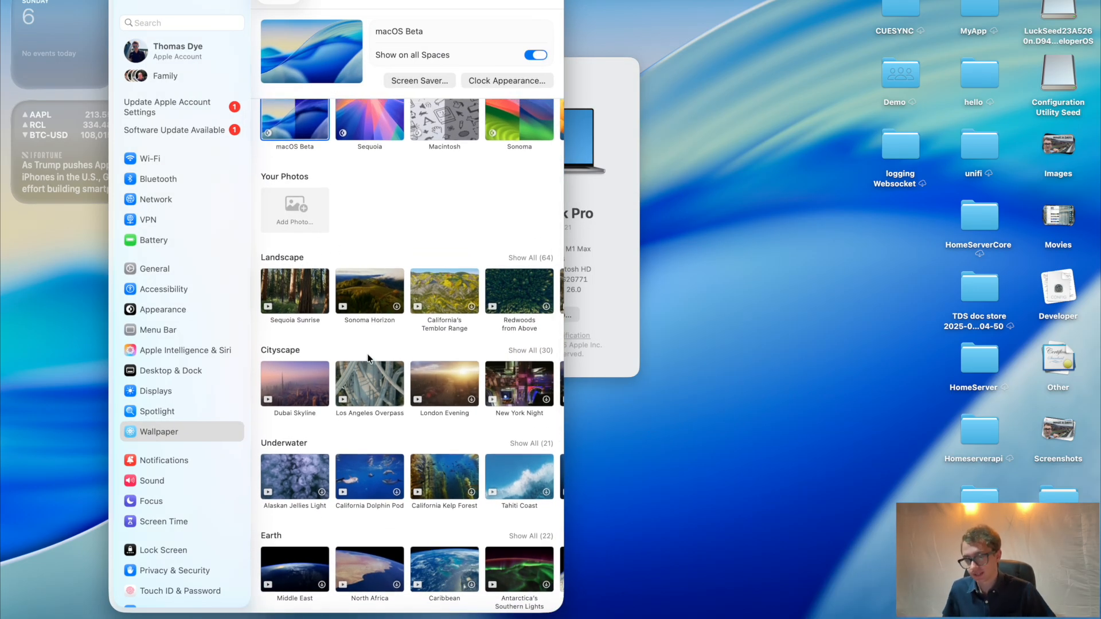
click(369, 383)
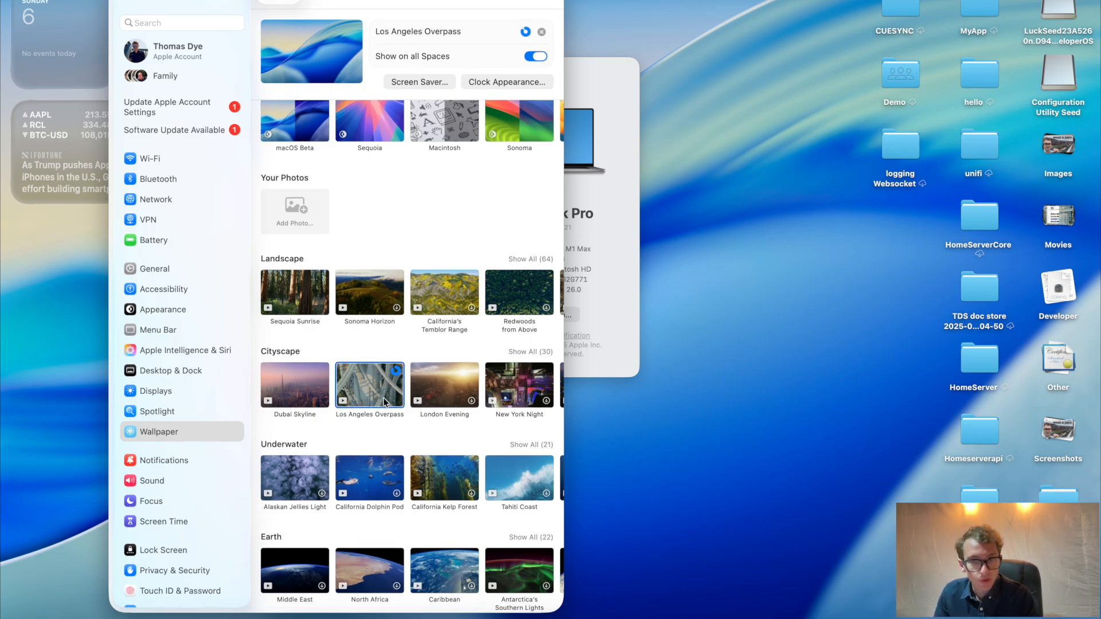
click(369, 383)
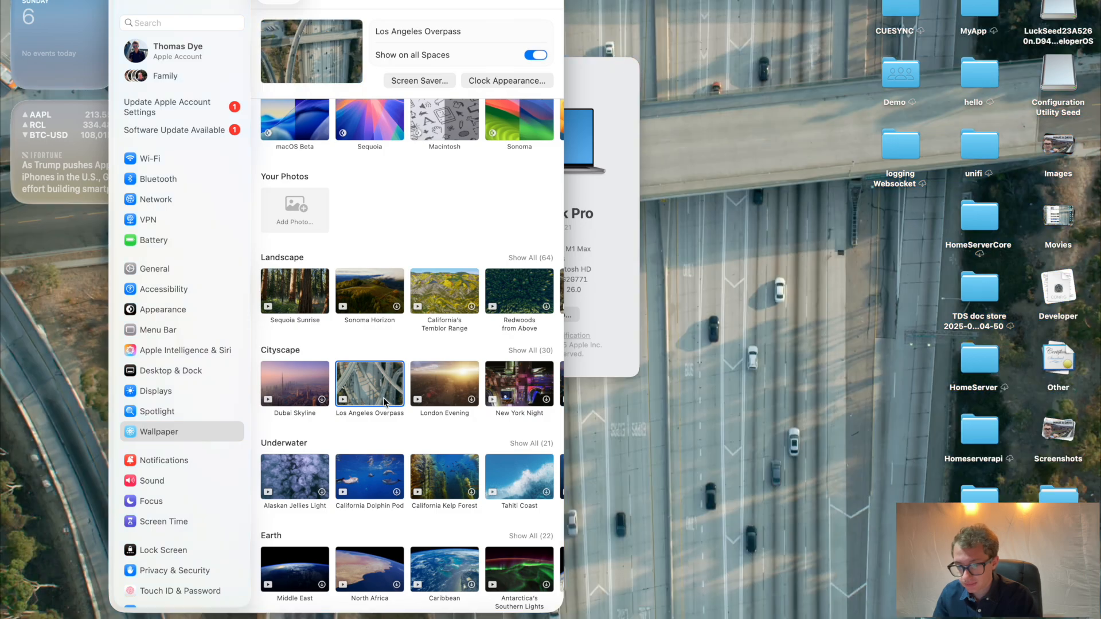
mouse_move(374, 372)
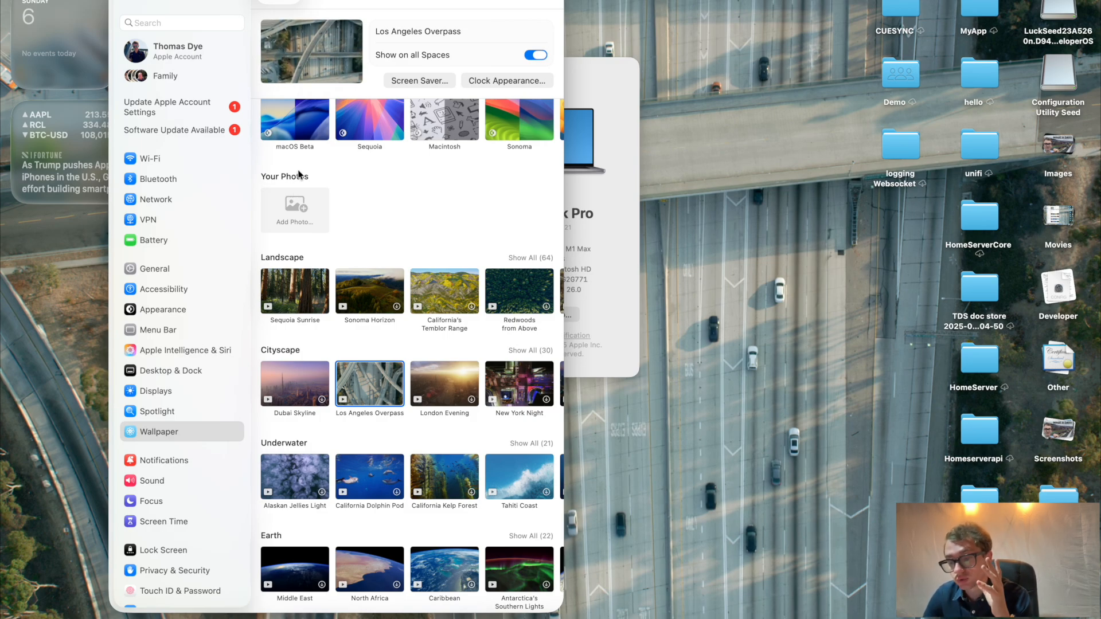
click(293, 118)
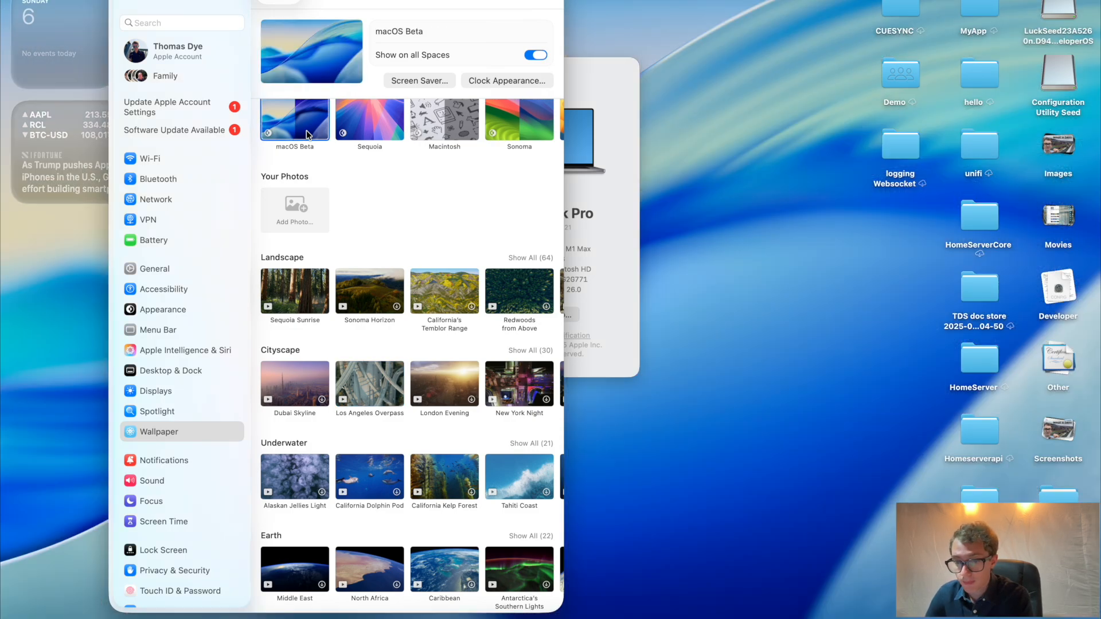
mouse_move(340, 152)
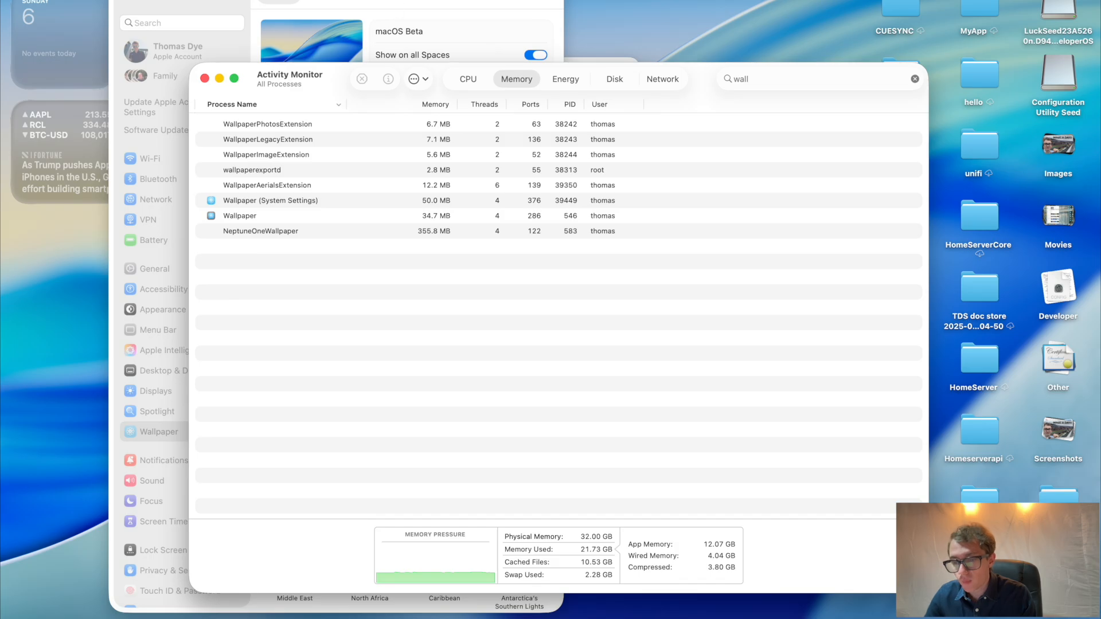
Inspect WallpaperAerialsExtension's Open Files and Ports to reveal the aerial .mov path
click(369, 383)
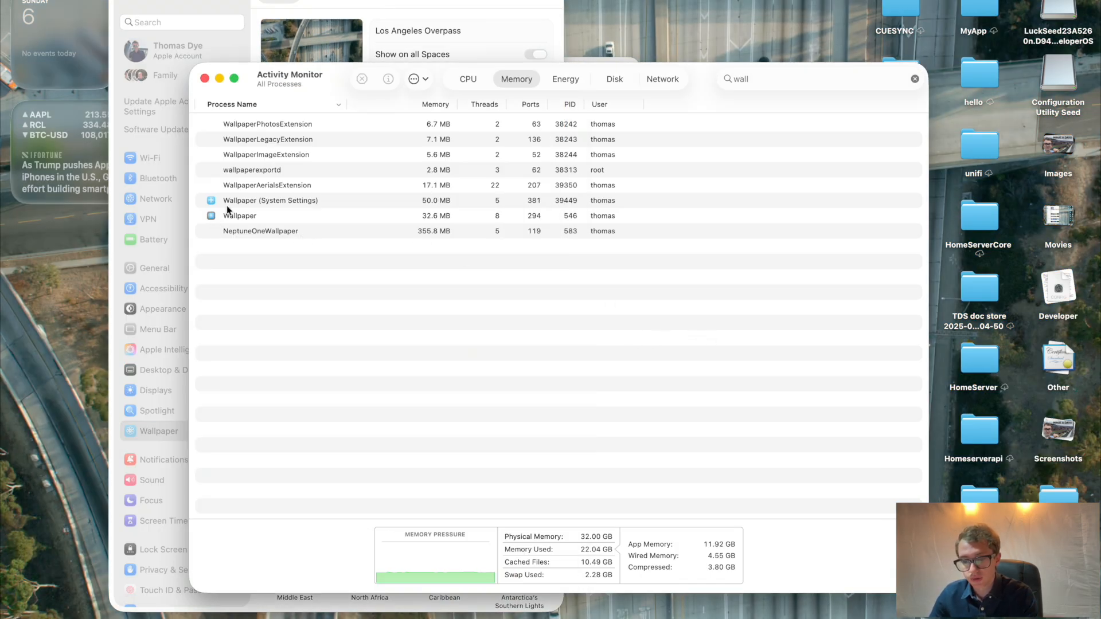
click(266, 186)
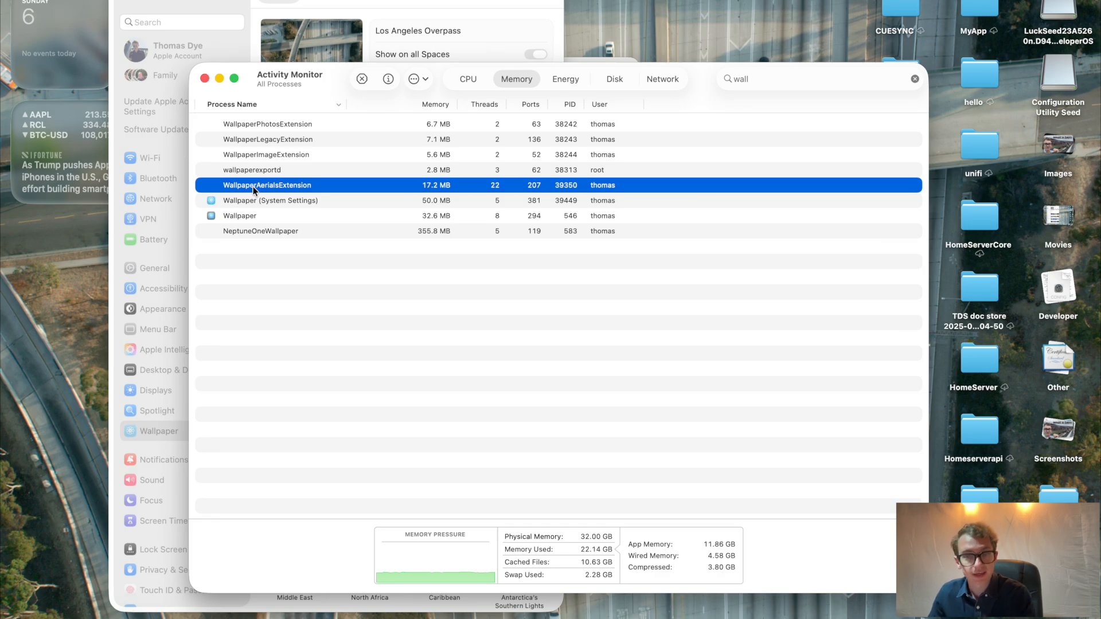
double_click(267, 184)
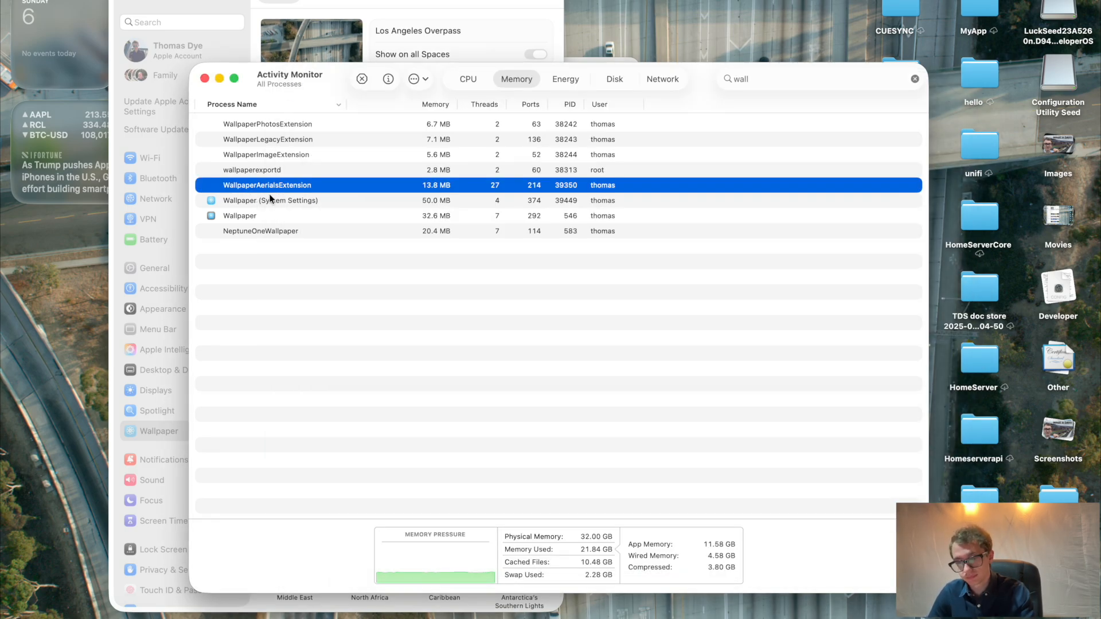
double_click(266, 185)
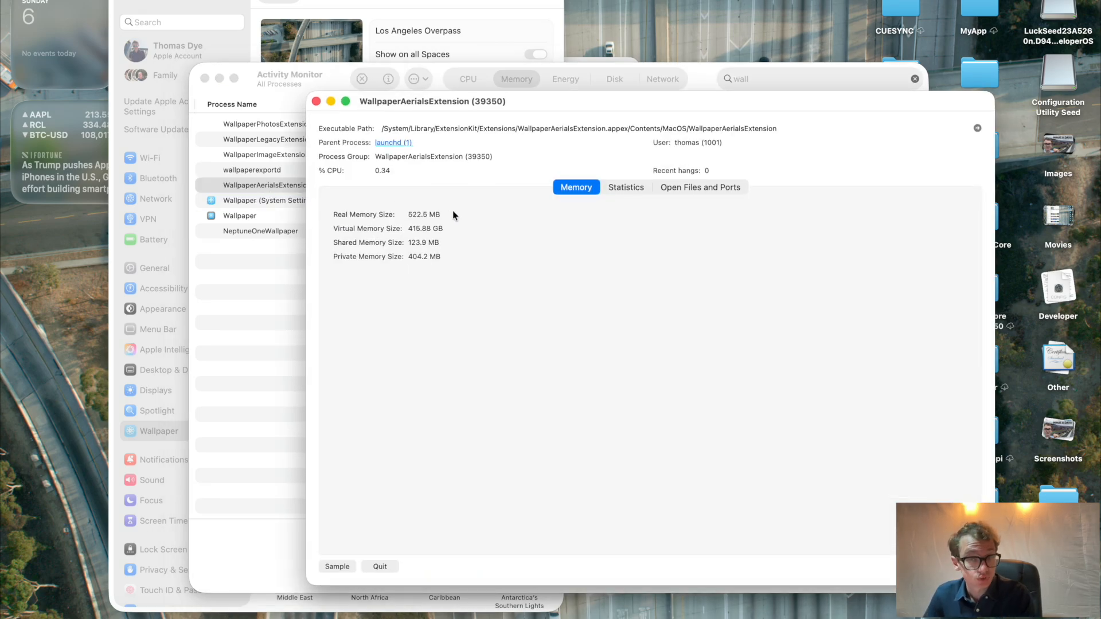
click(699, 187)
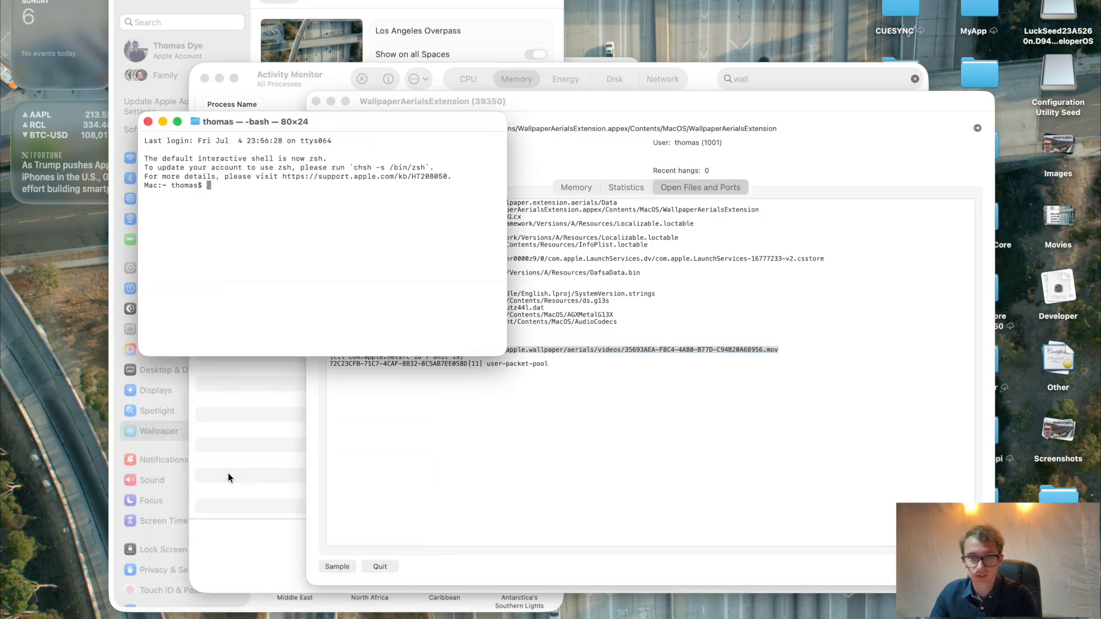
Run open on the aerial .mov path to preview the Los Angeles Overpass video
text(o)
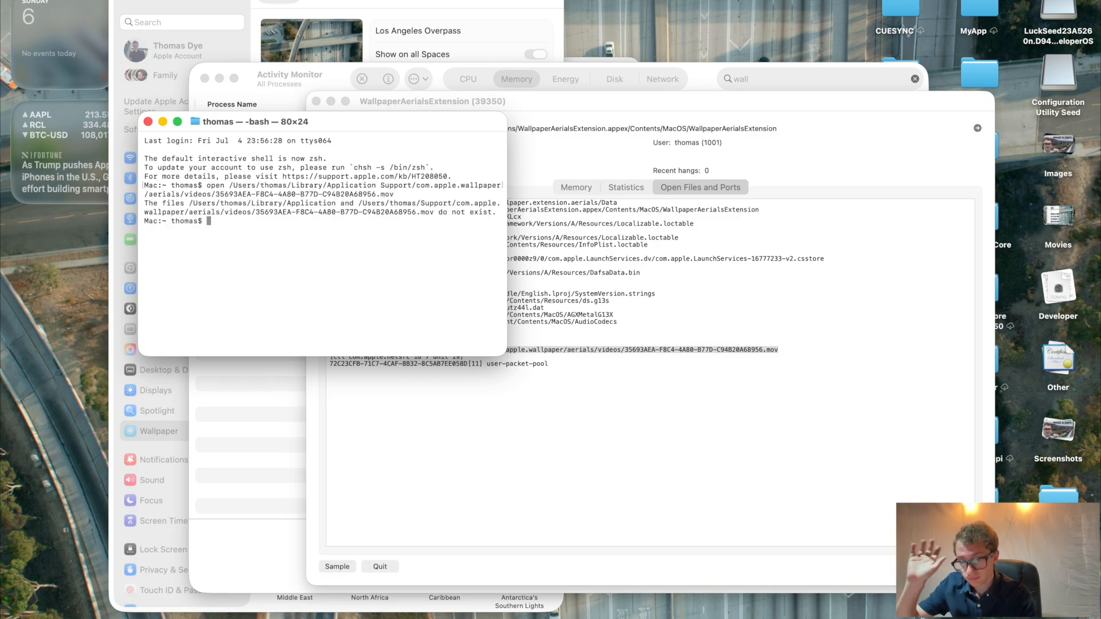
text(open)
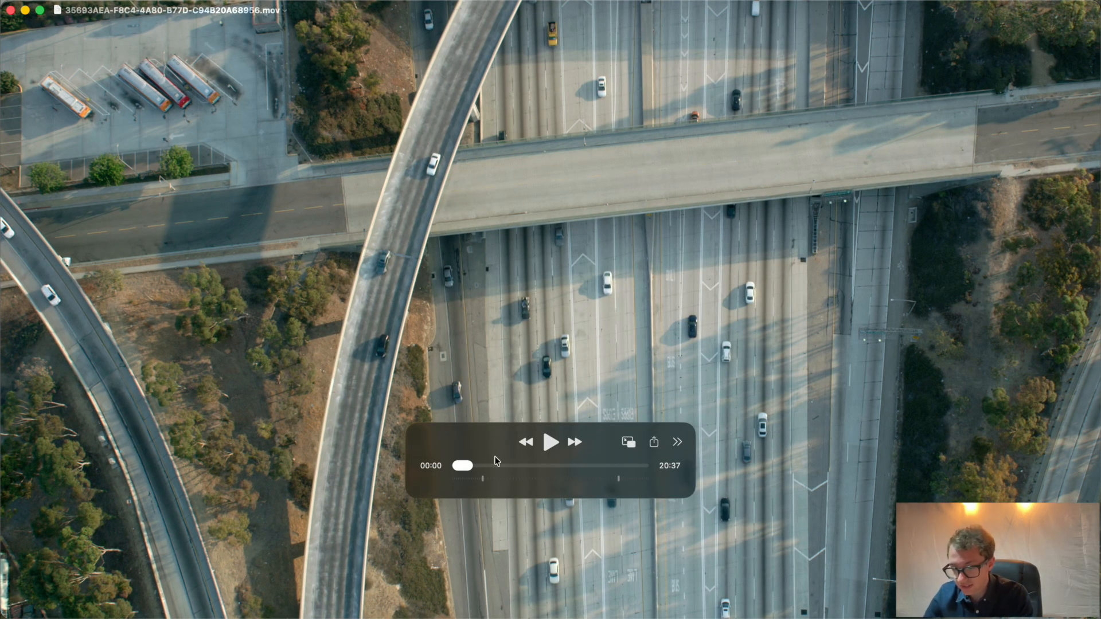
drag(463, 465, 628, 466)
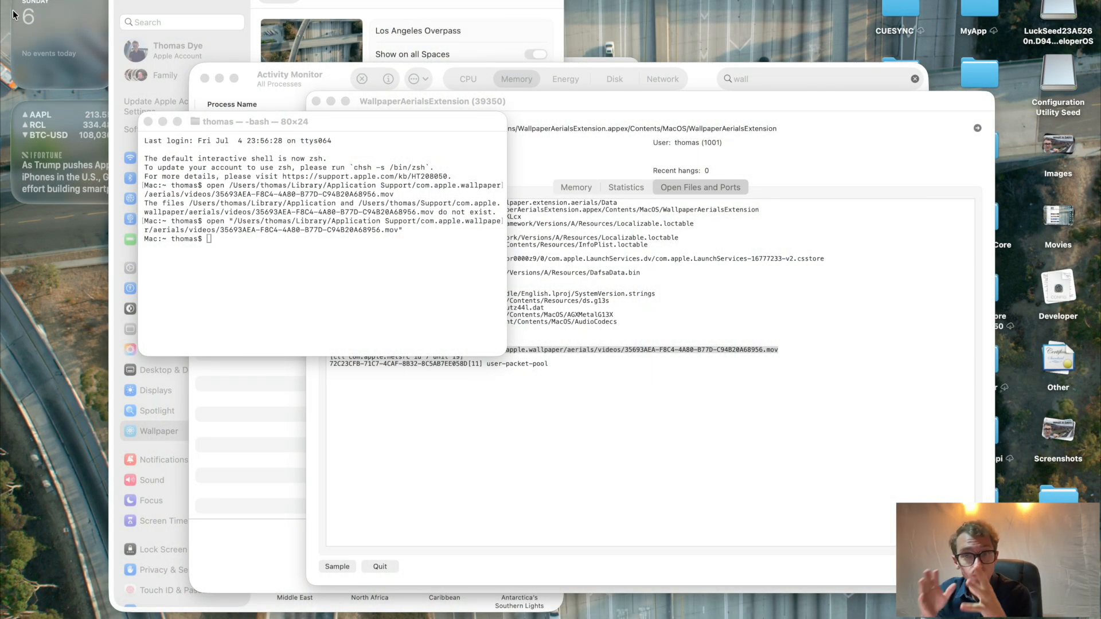
mouse_move(98, 101)
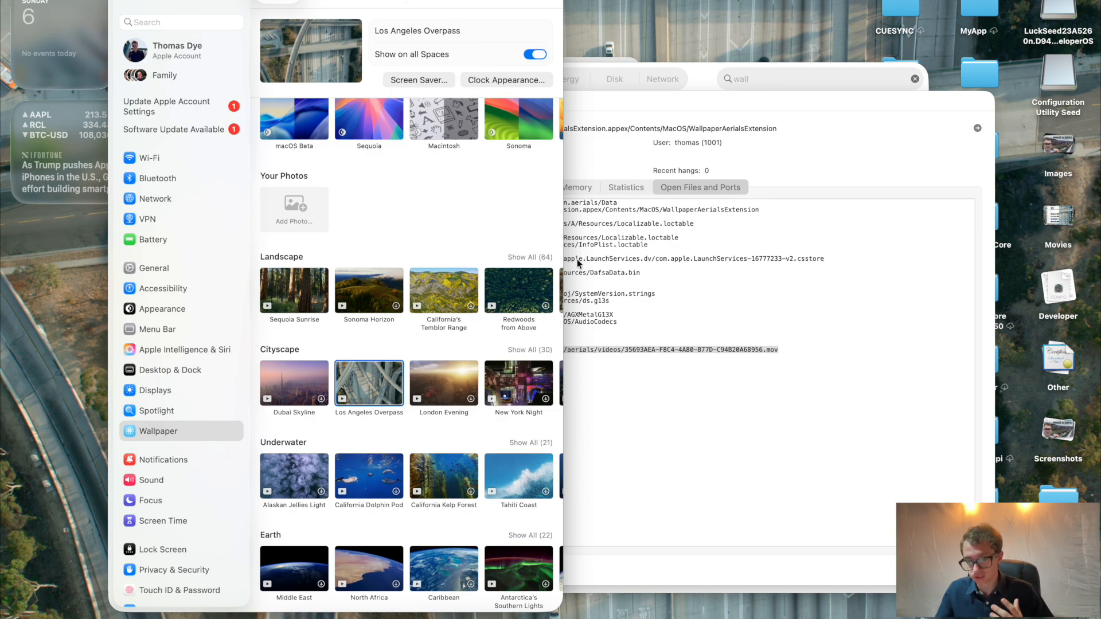
scroll(down, 3)
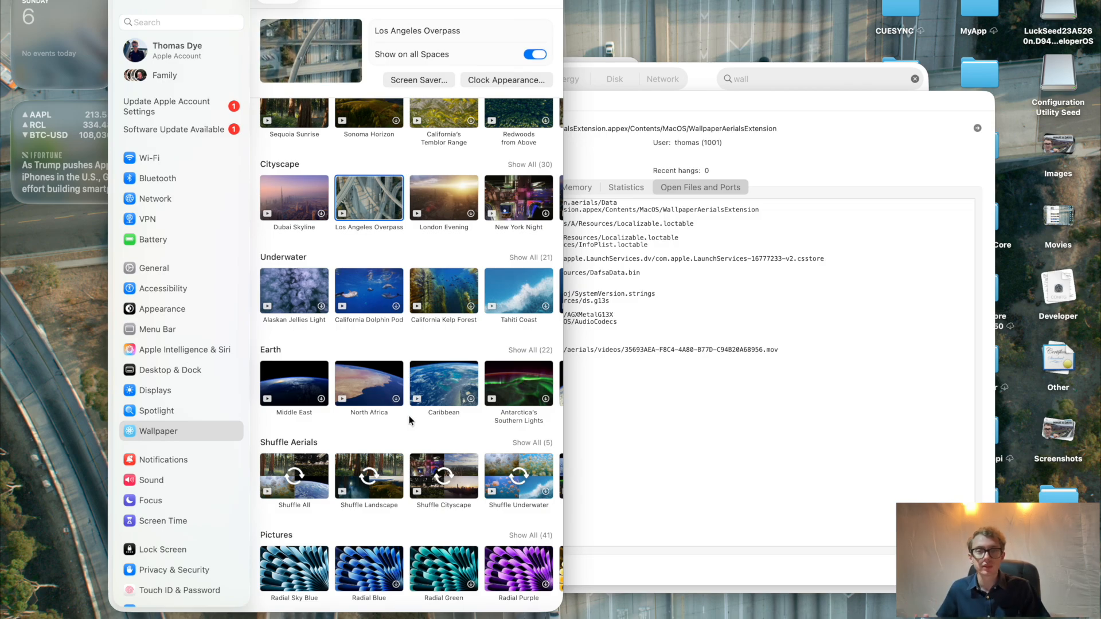
click(293, 197)
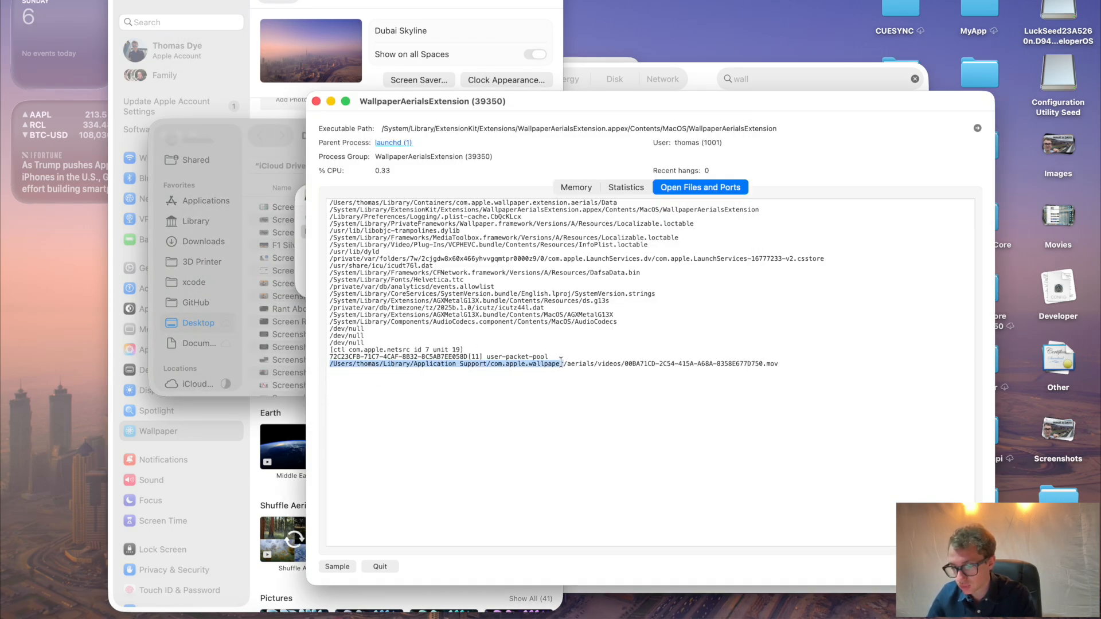
Go to the com.apple.wallpaper folder in Finder and enter aerials/videos
key(Cmd+Shift+G)
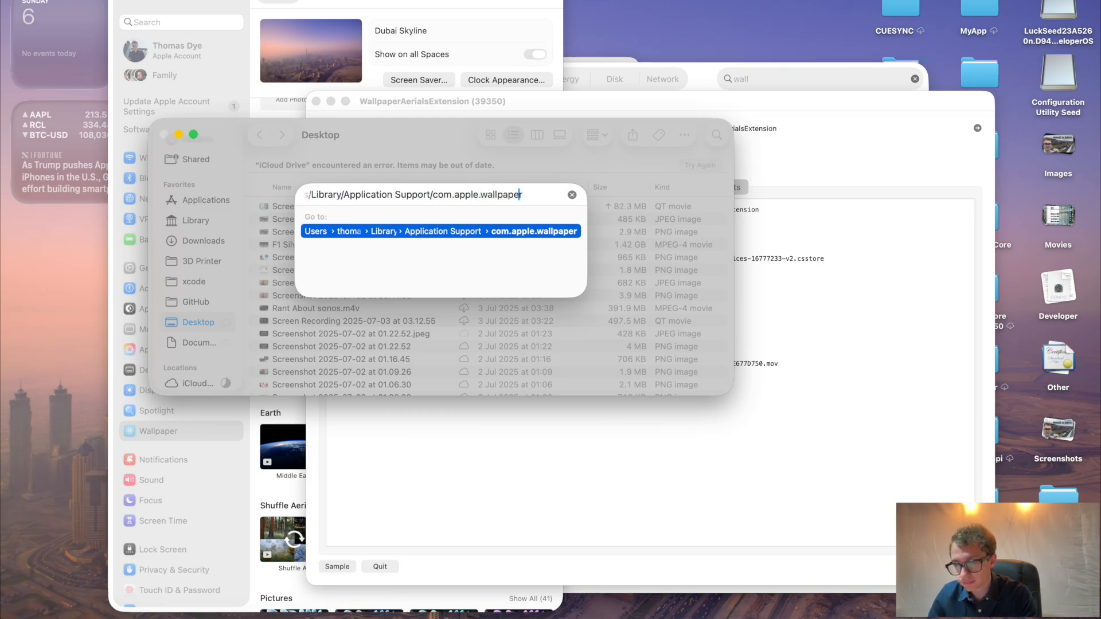
key(Return)
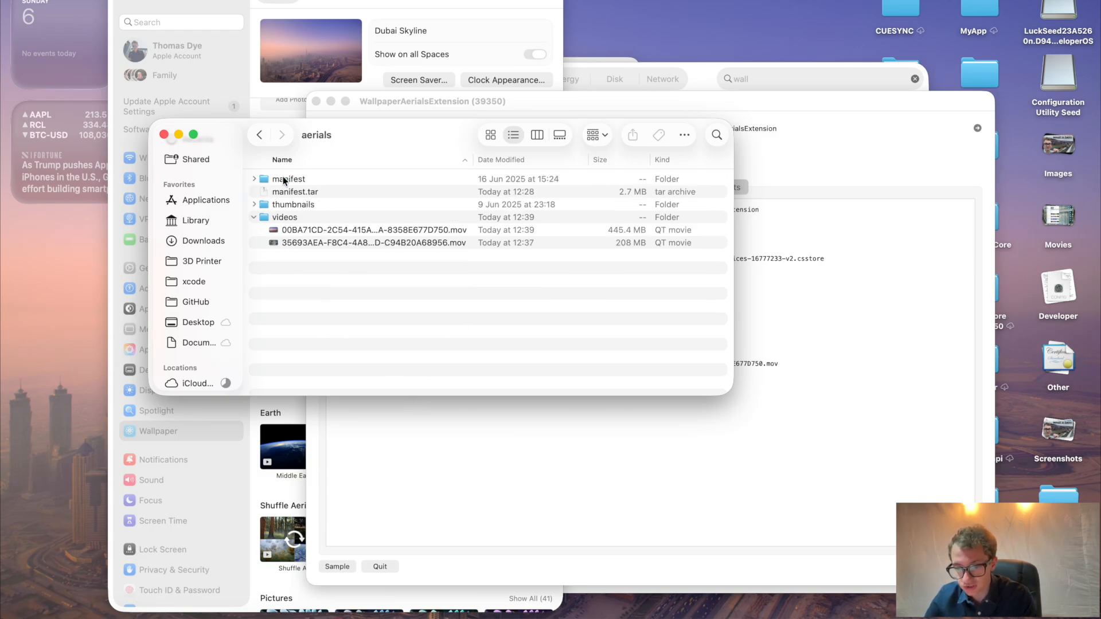
double_click(285, 218)
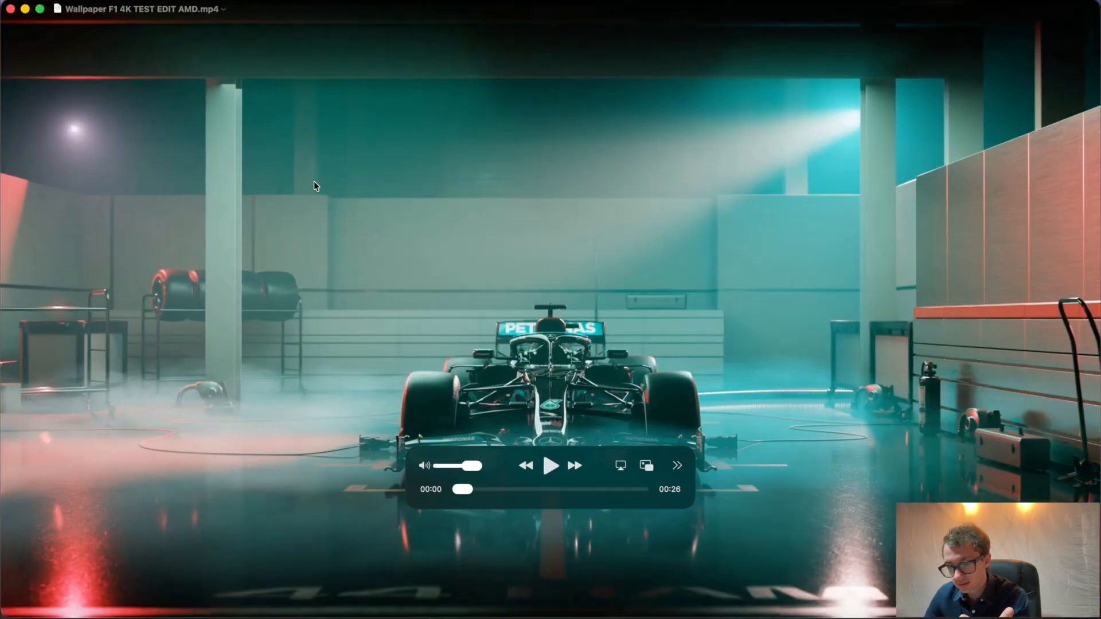
mouse_move(225, 112)
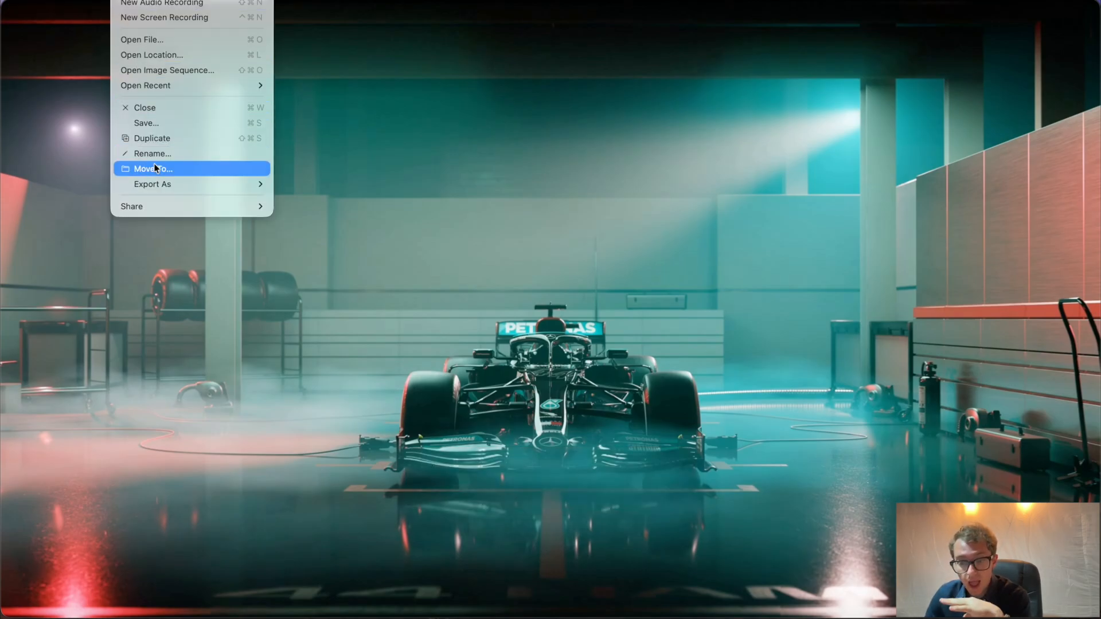
Export the F1 4K clip via Export As with Smaller File Size (HEVC) as .mov to Desktop
click(151, 183)
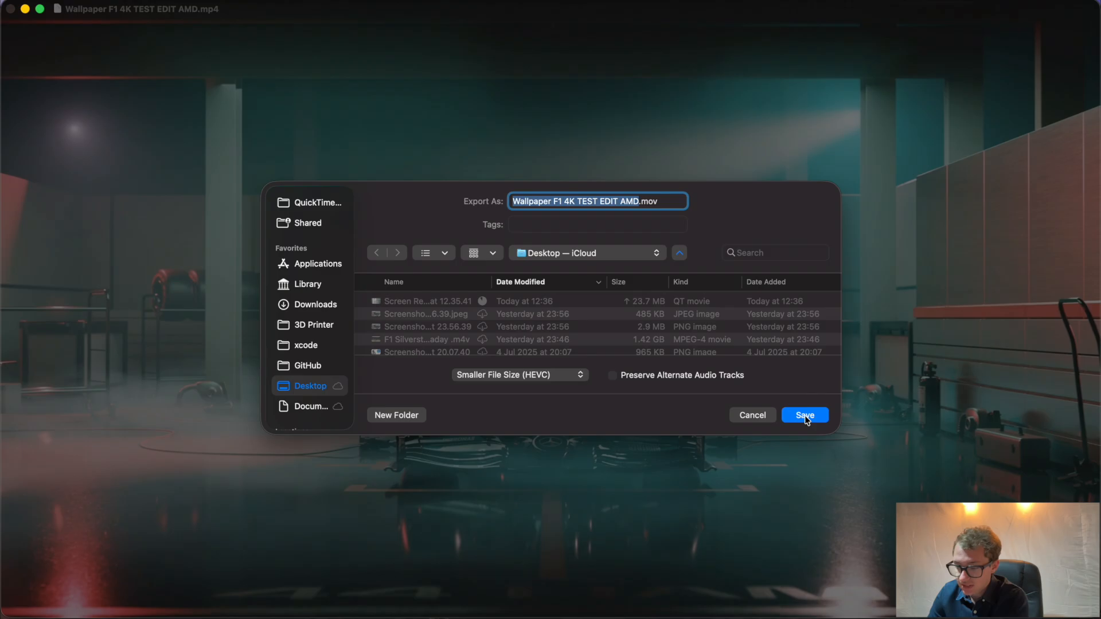
click(805, 415)
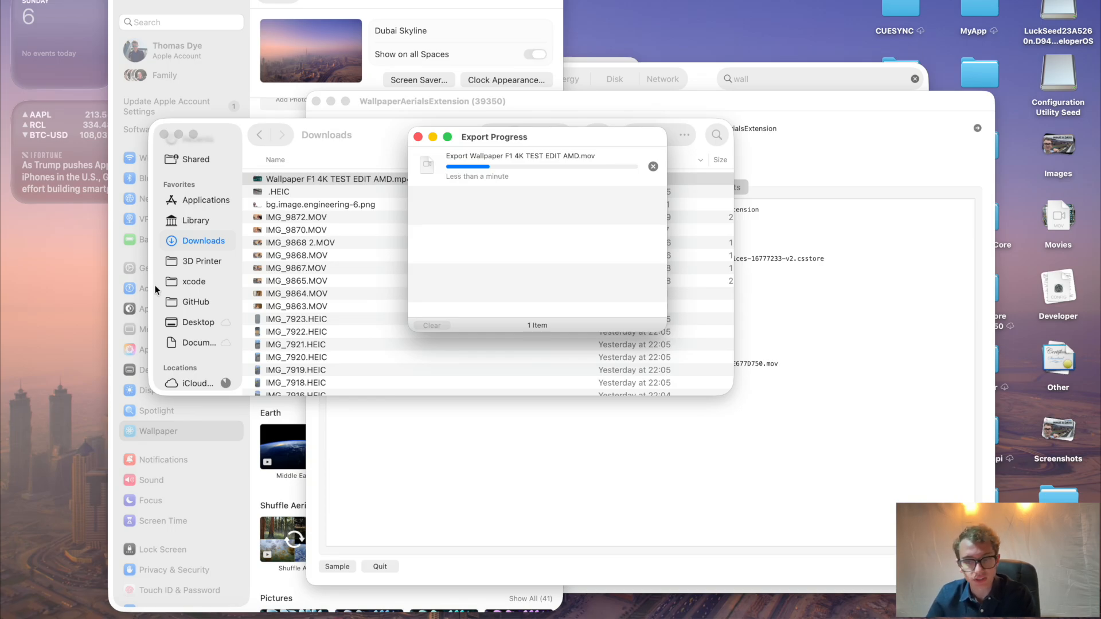
mouse_move(359, 83)
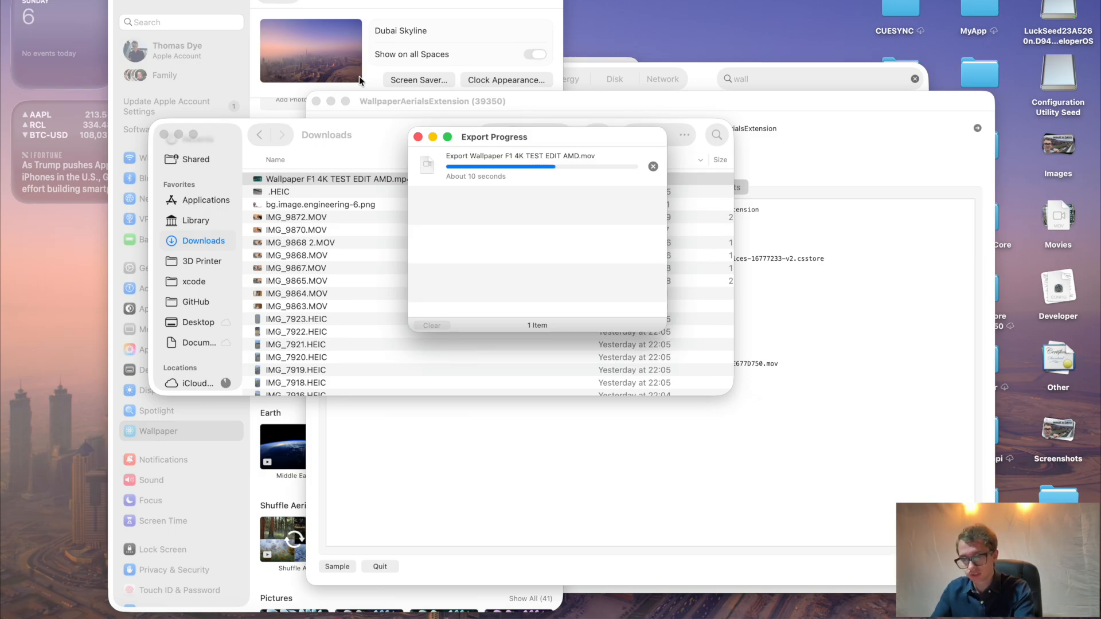
Rename the original cached aerial .mov in the aerials videos folder via Finder's Rename
click(198, 322)
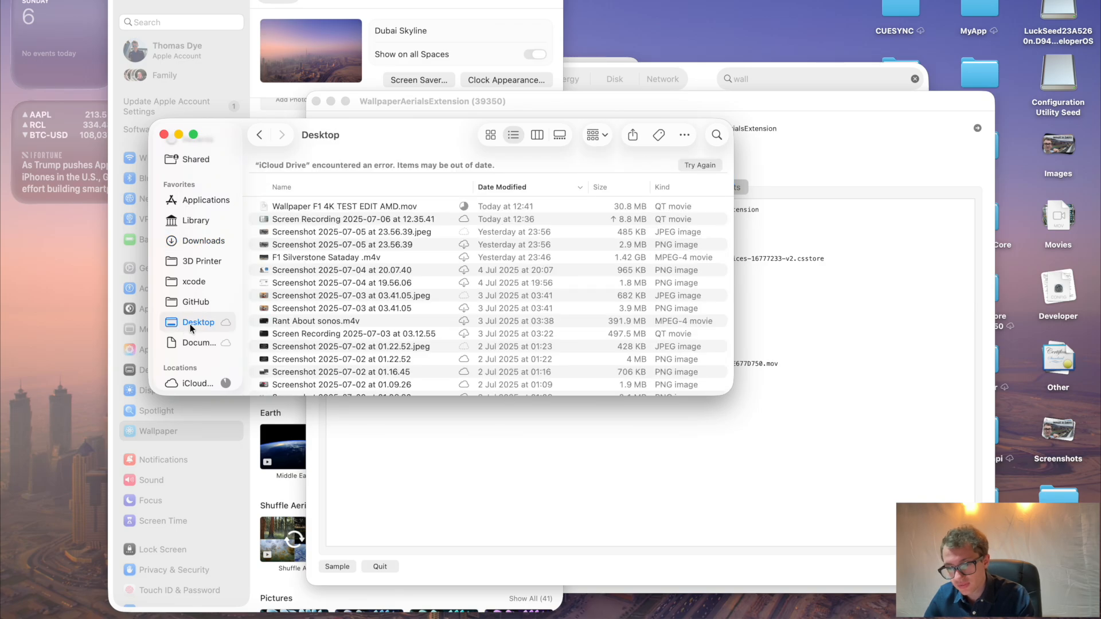
click(354, 206)
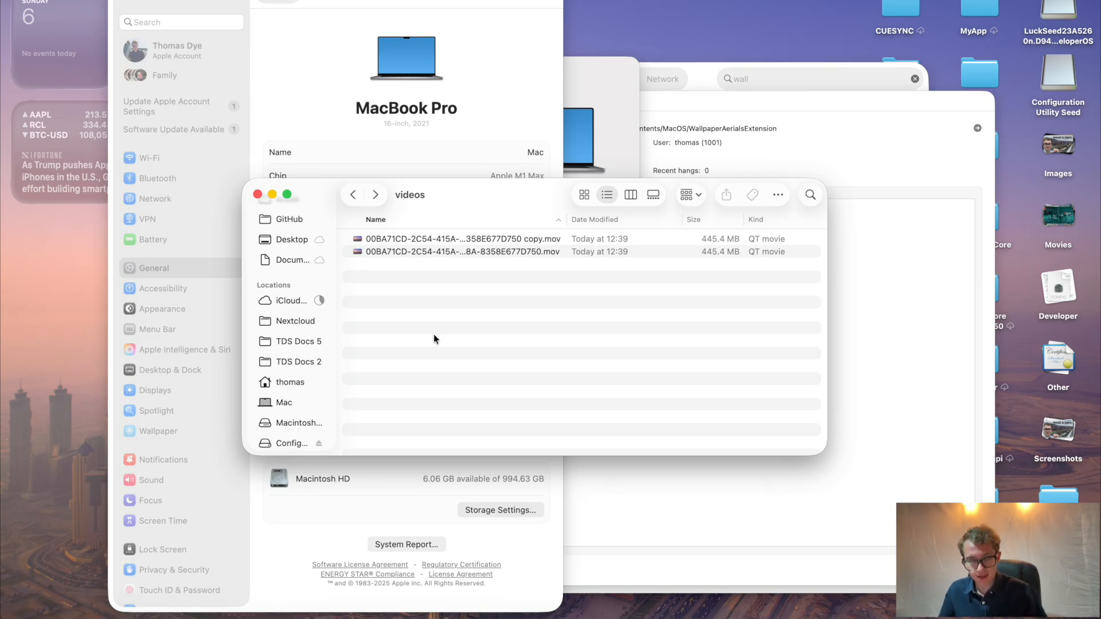
right_click(460, 251)
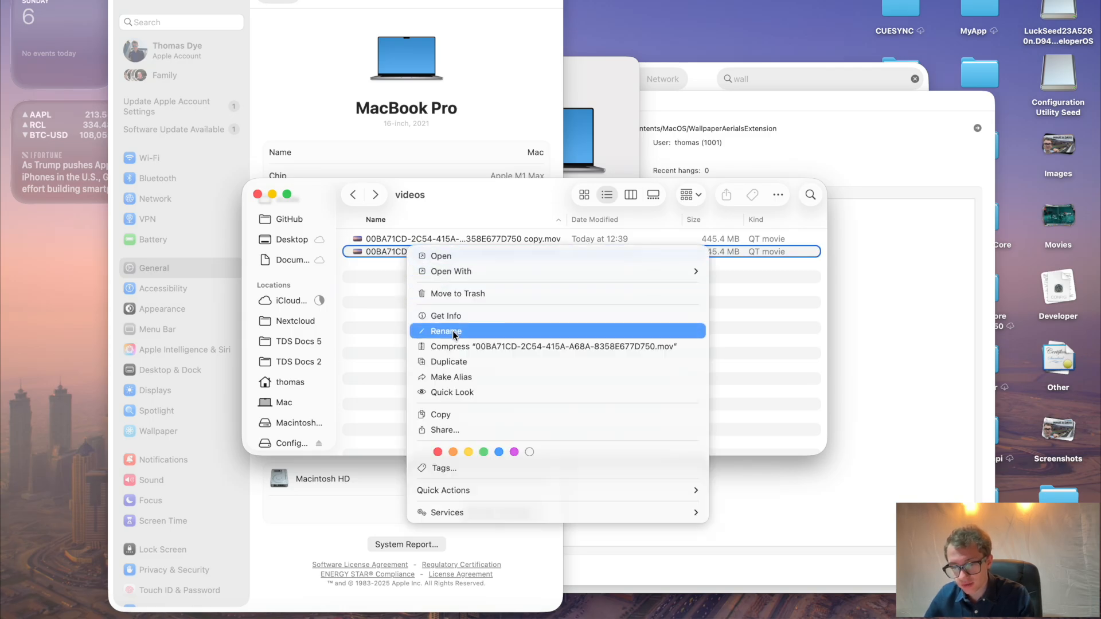
click(450, 330)
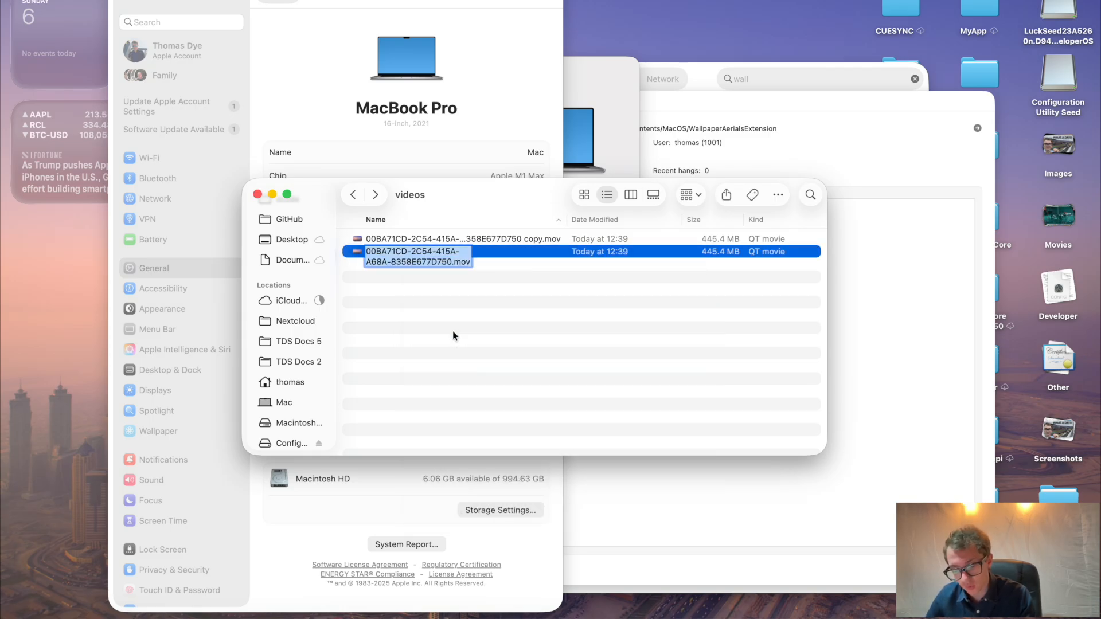
click(290, 240)
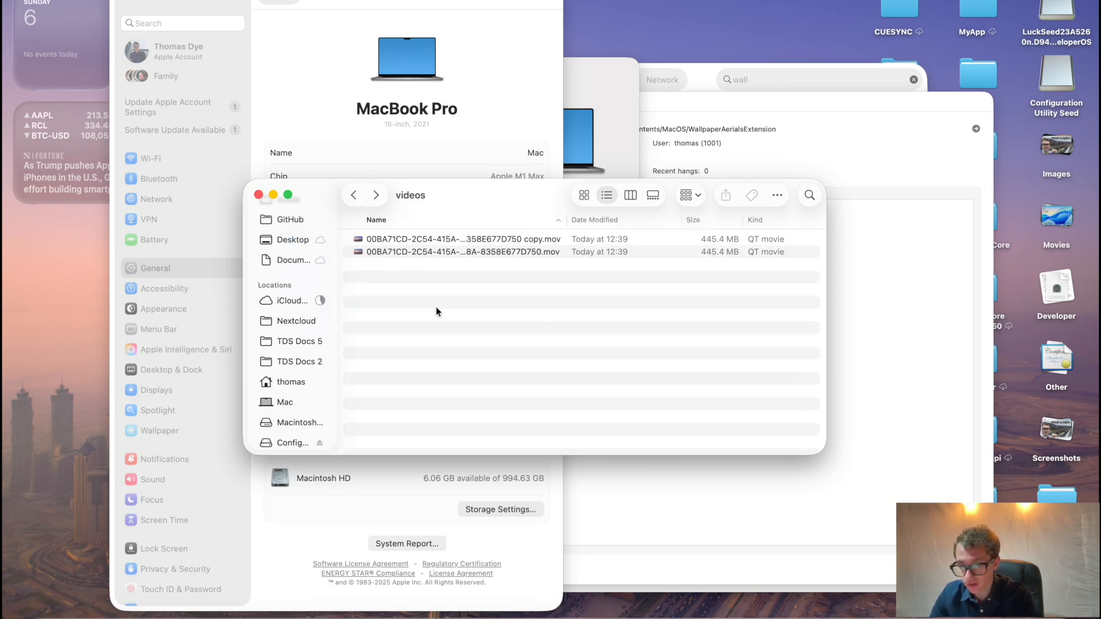
click(454, 251)
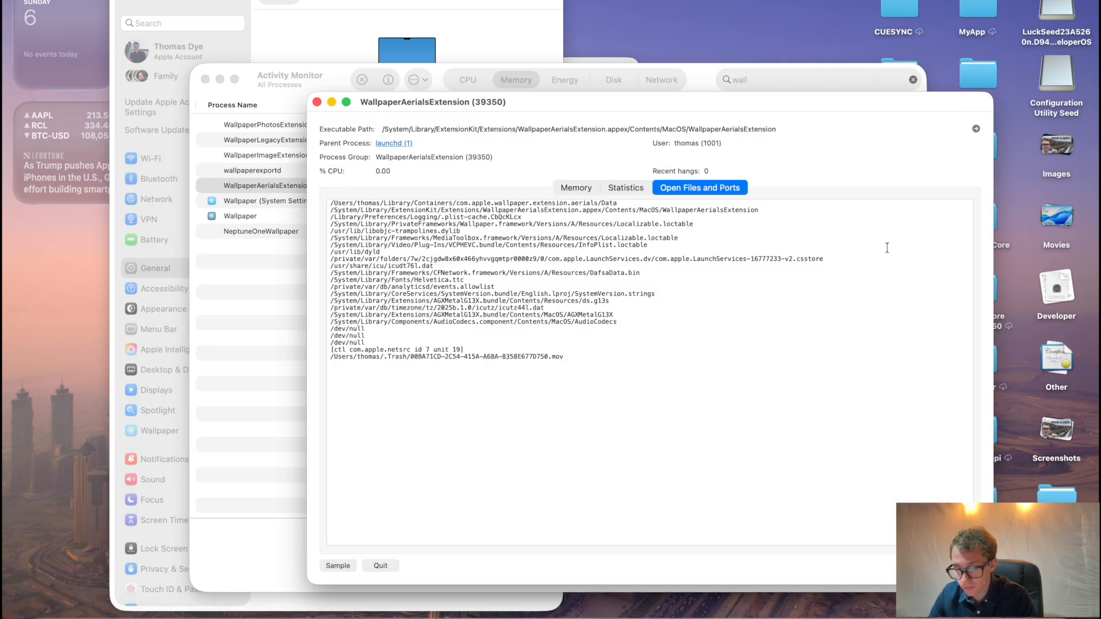
Force quit WallpaperAerialsExtension from its inspector, confirming Force Quit
click(380, 565)
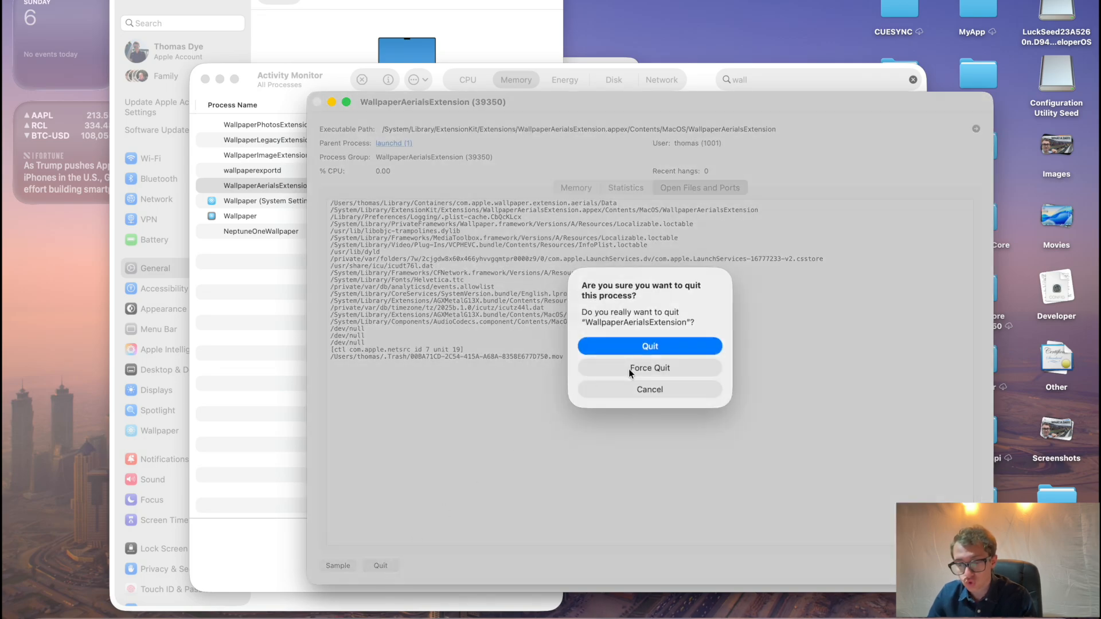
click(649, 346)
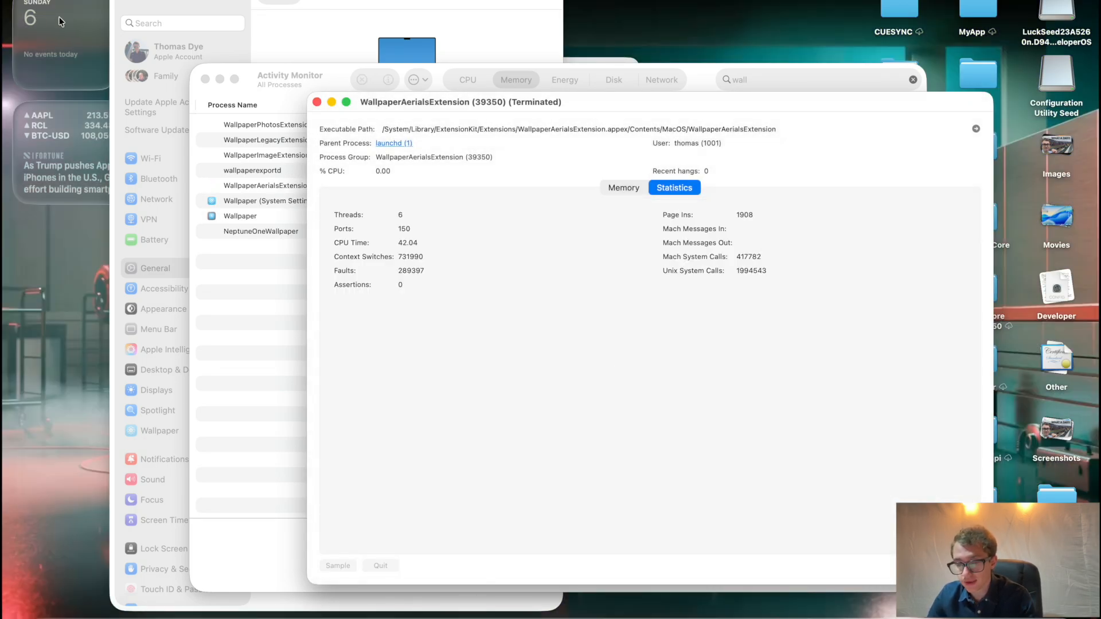